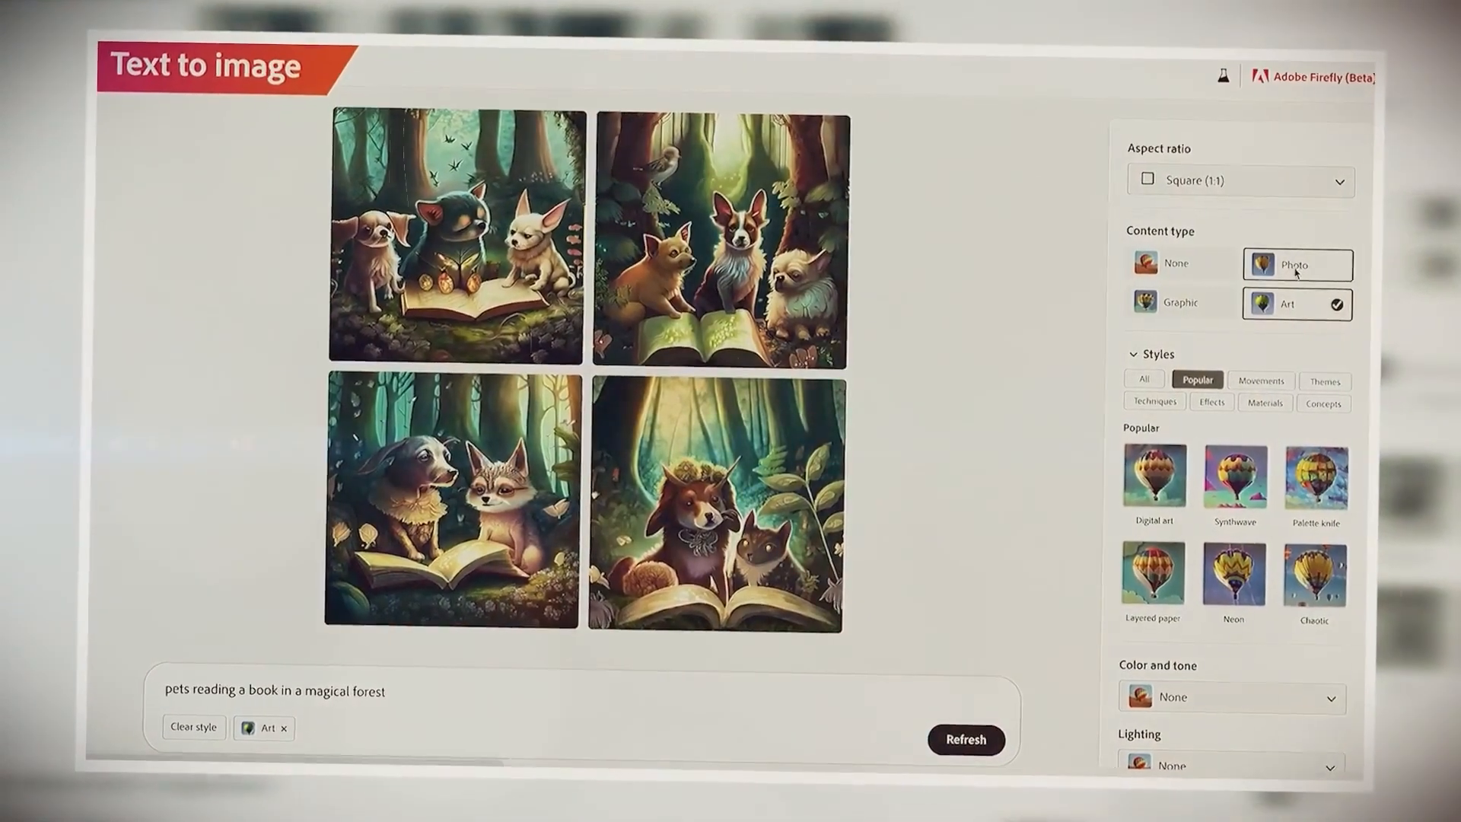
Switch the content type from Art to Photo to regenerate the pet-reading images.
{"action": "left_click", "coordinate": [1296, 265]}
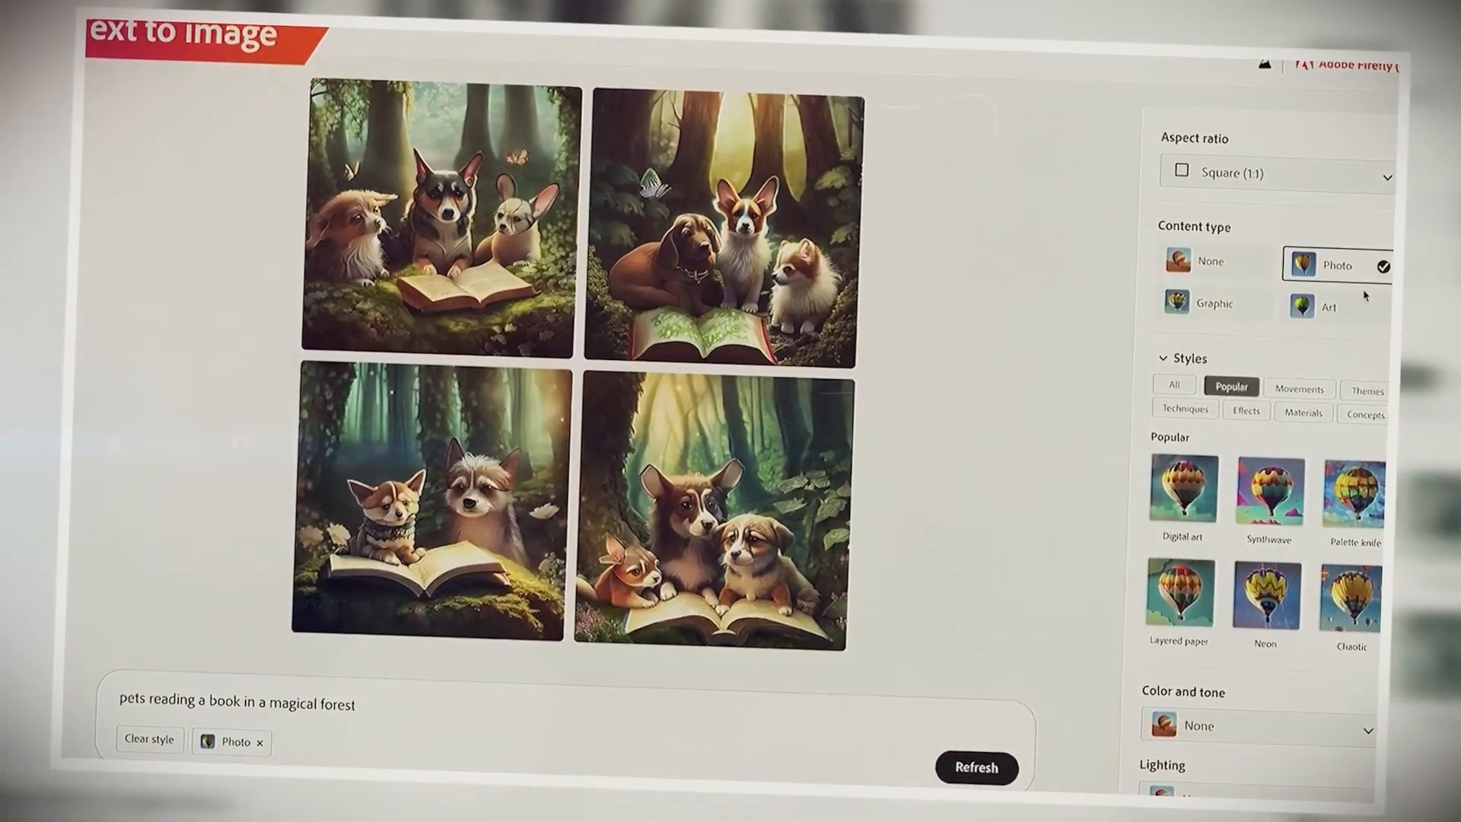